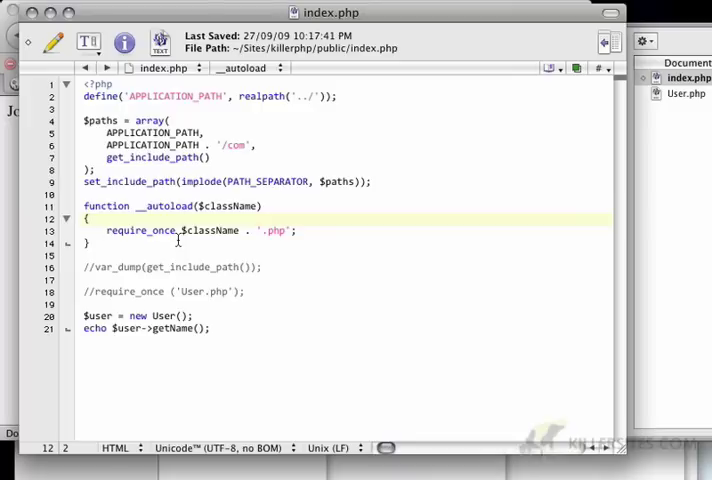
{"action": "mouse_move", "coordinate": [168, 315]}
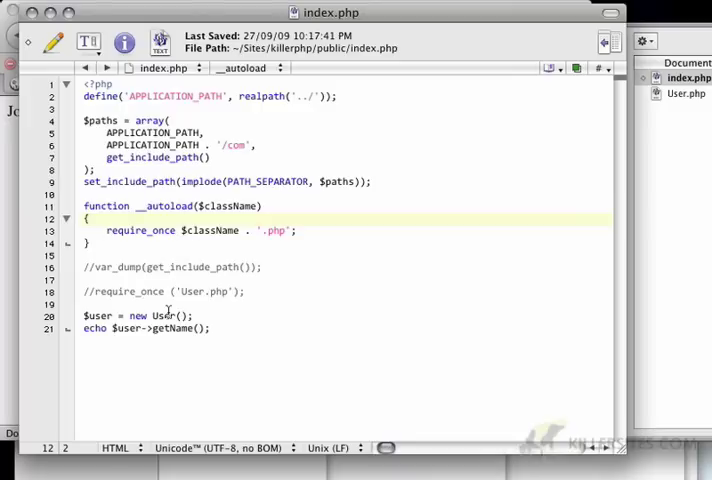
- Drag an item in Finder, then browse public and com and preview User.php
{"action": "left_click_drag", "start_coordinate": [84, 291], "coordinate": [210, 328]}
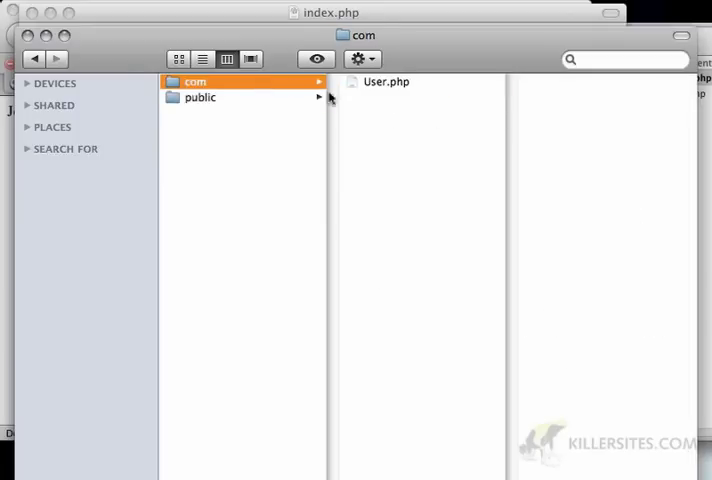
{"action": "left_click", "coordinate": [200, 97]}
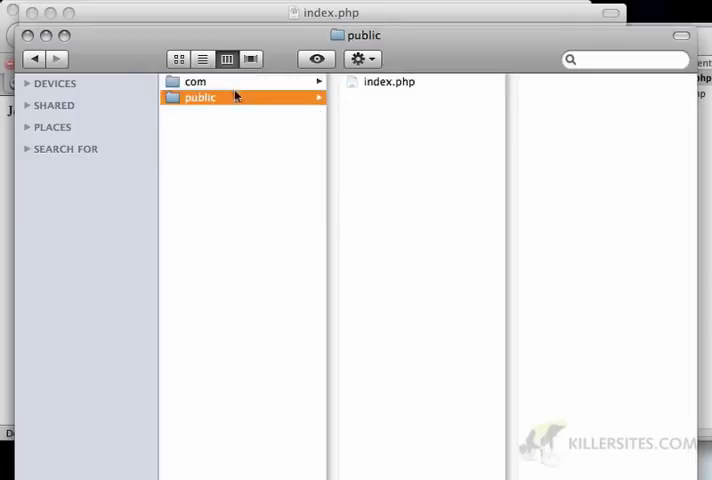
{"action": "left_click", "coordinate": [200, 82]}
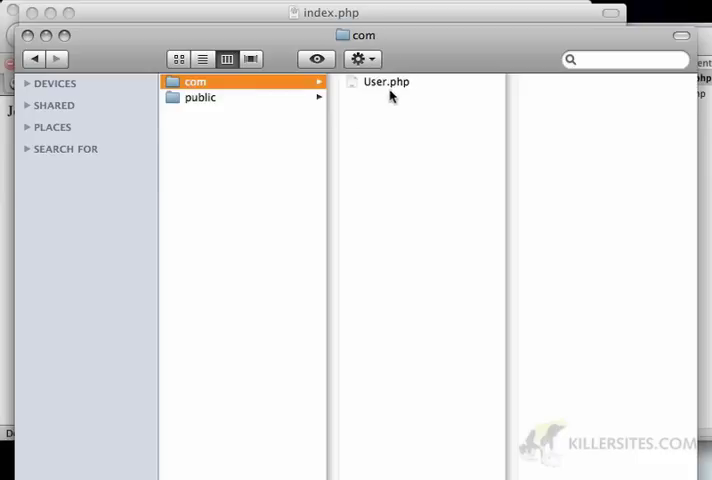
{"action": "left_click", "coordinate": [385, 82]}
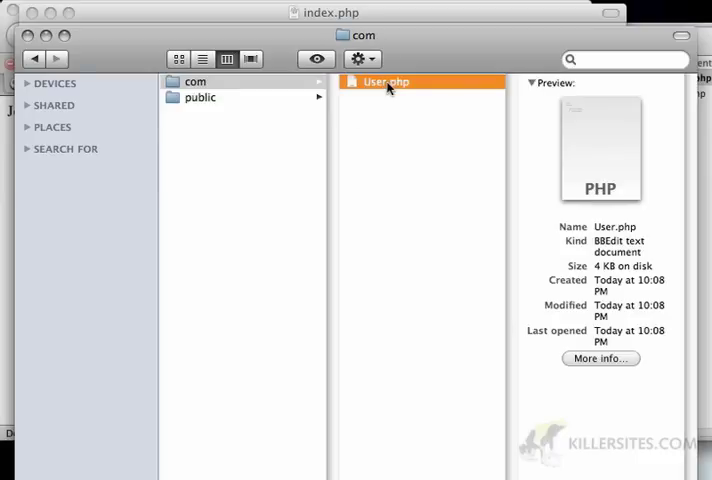
{"action": "left_click", "coordinate": [197, 81]}
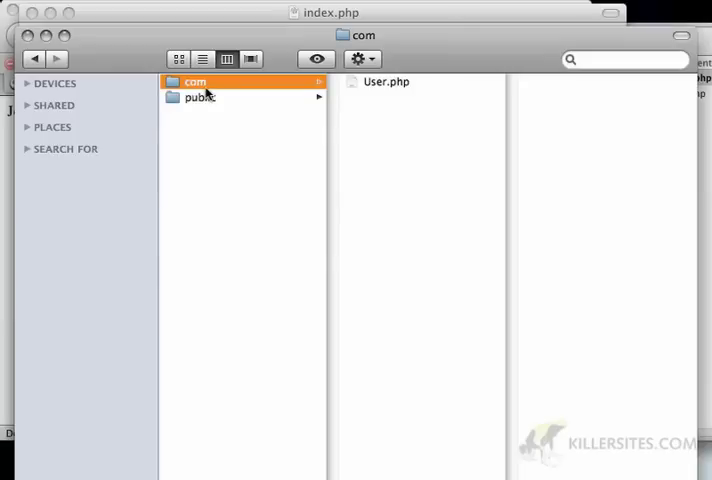
{"action": "mouse_move", "coordinate": [331, 116]}
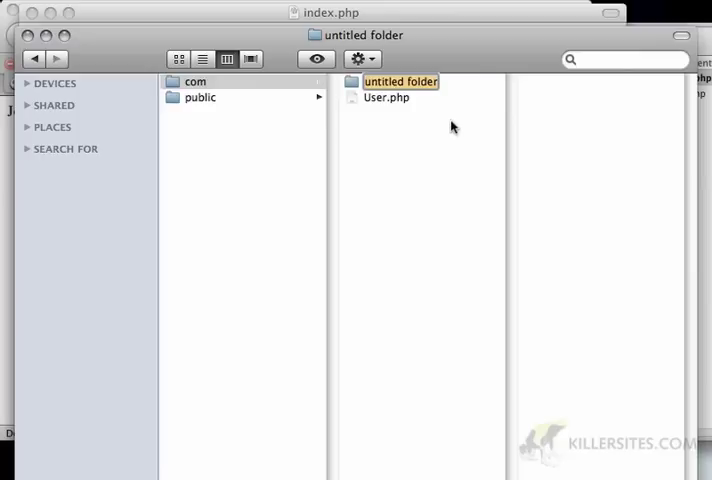
- Name the new folder killerphp and browse between com, killerphp and models
{"action": "type", "text": "killerphp"}
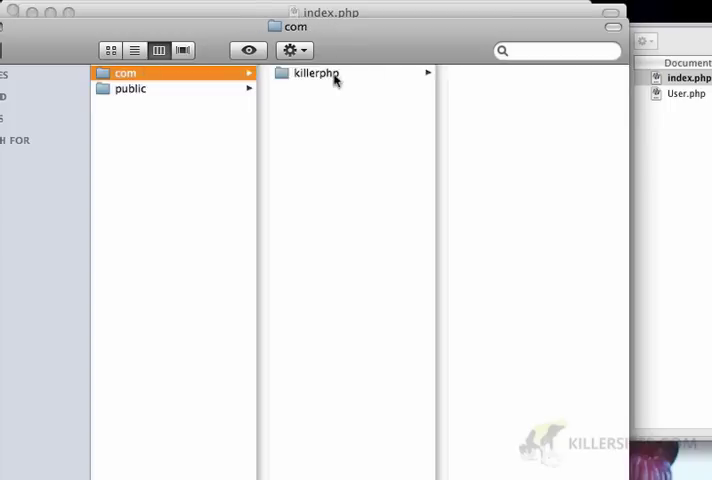
{"action": "left_click", "coordinate": [323, 74]}
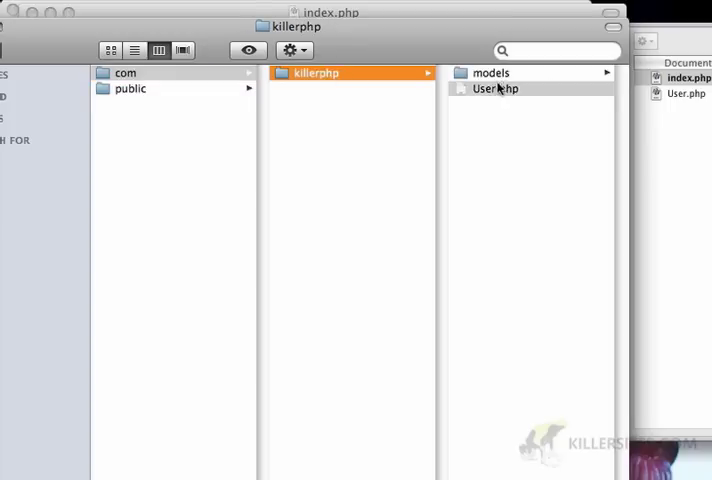
{"action": "left_click", "coordinate": [491, 73]}
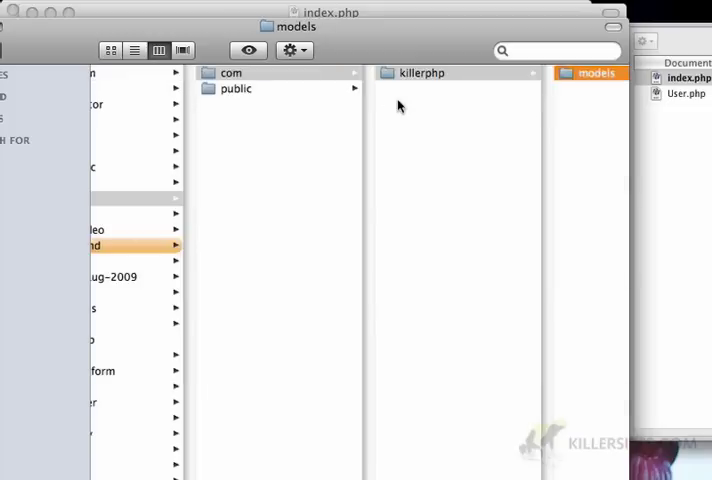
{"action": "left_click", "coordinate": [231, 73]}
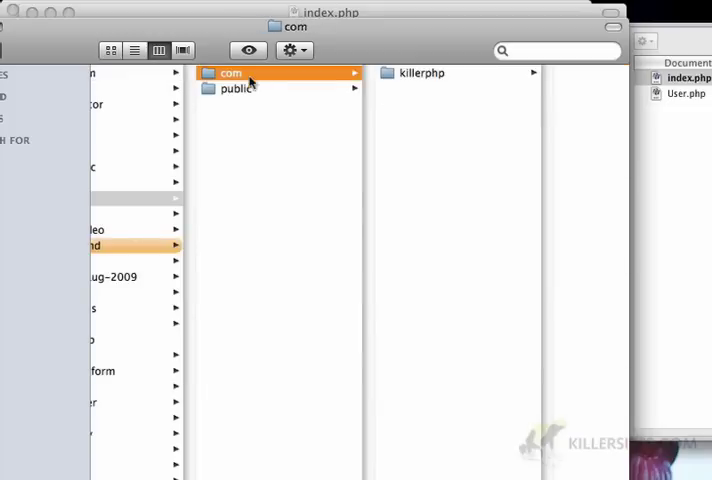
{"action": "left_click", "coordinate": [428, 73]}
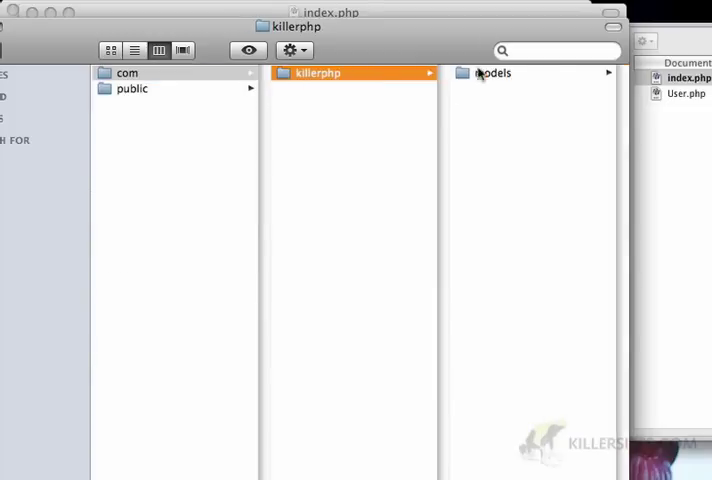
{"action": "left_click", "coordinate": [494, 75]}
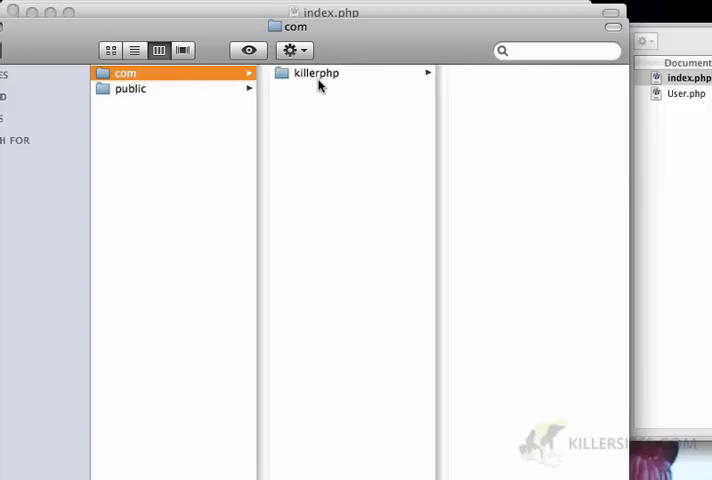
{"action": "left_click", "coordinate": [316, 73]}
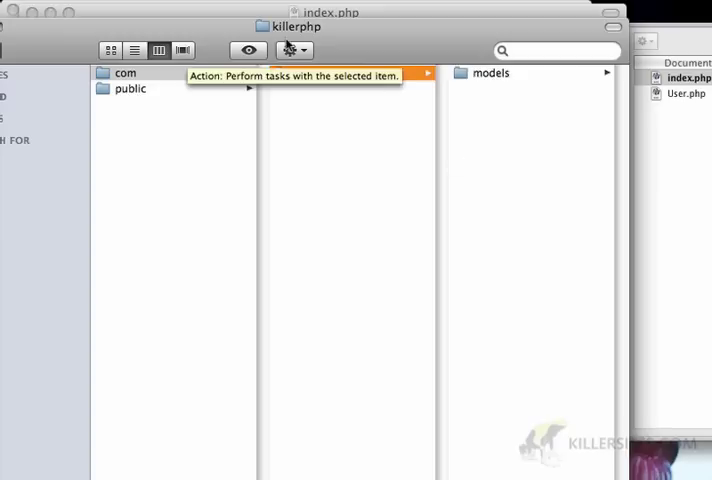
- Browse com > killerphp > models in Finder, then return to index.php in BBEdit
{"action": "left_click", "coordinate": [130, 75]}
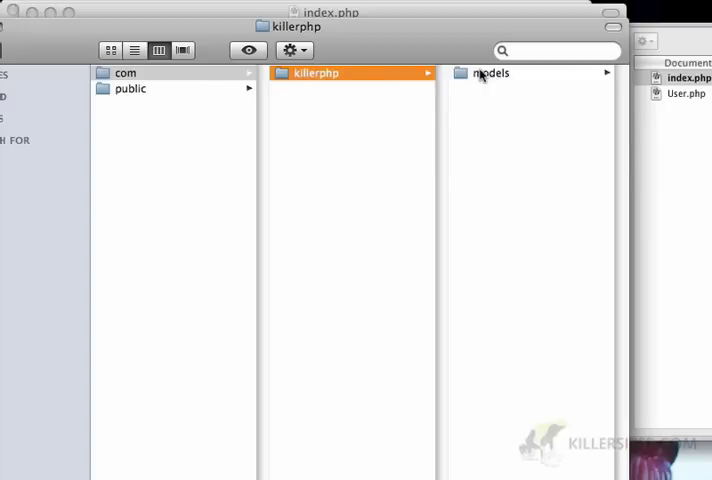
{"action": "left_click", "coordinate": [489, 74]}
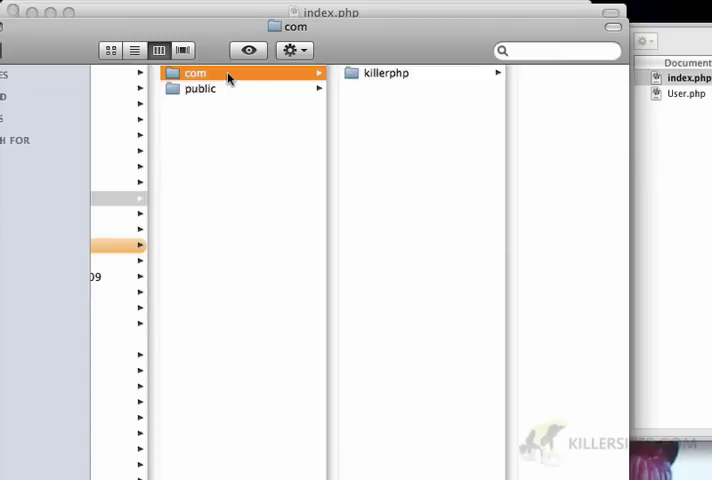
{"action": "mouse_move", "coordinate": [405, 85]}
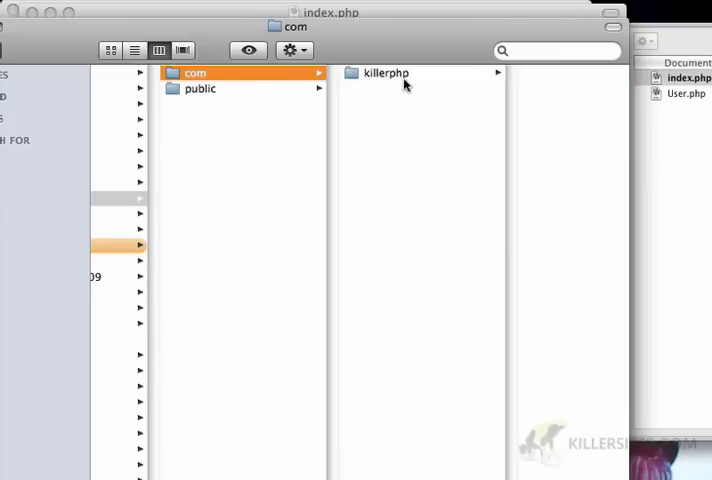
{"action": "left_click", "coordinate": [386, 73]}
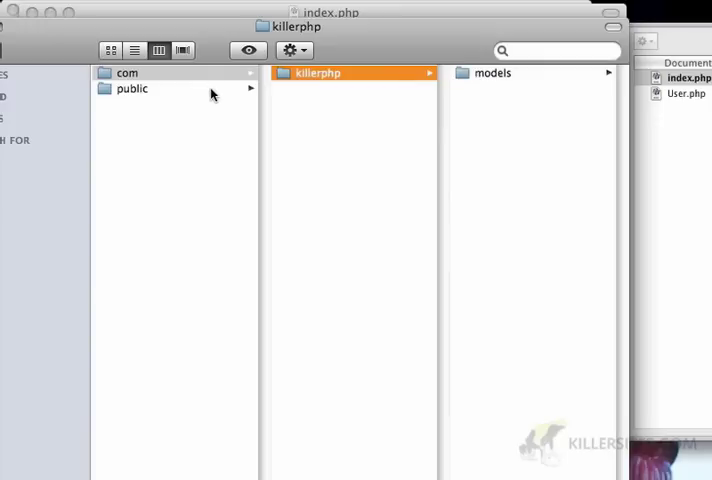
{"action": "left_click", "coordinate": [140, 91]}
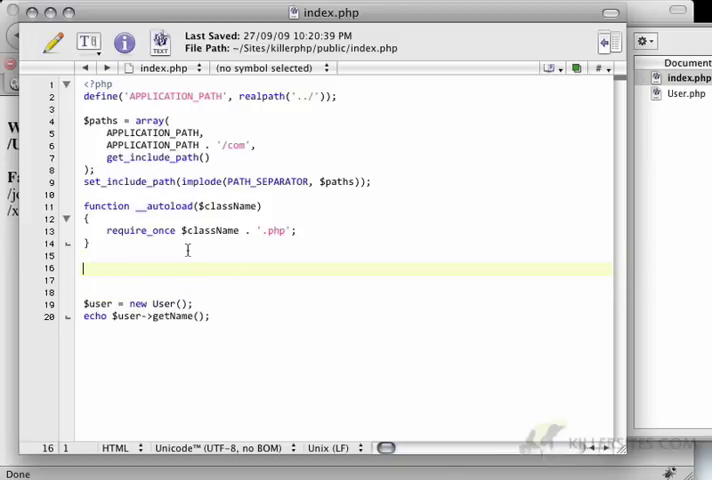
- Type use \com\killerphp\models as Models; on line 16 and select the Models alias
{"action": "type", "text": "use"}
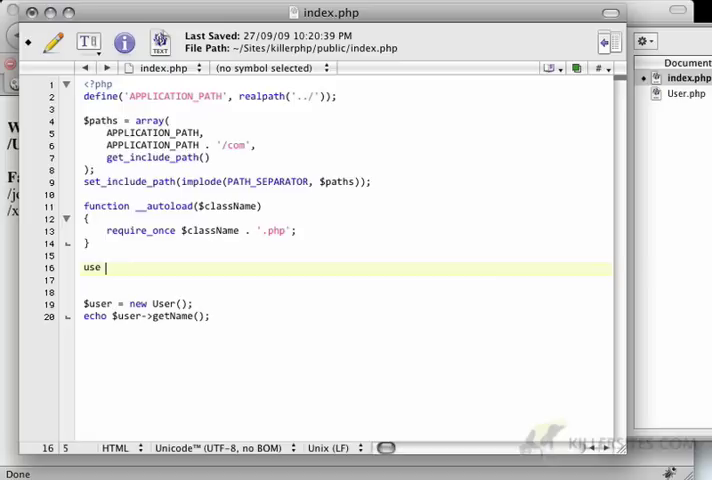
{"action": "type", "text": "\\c"}
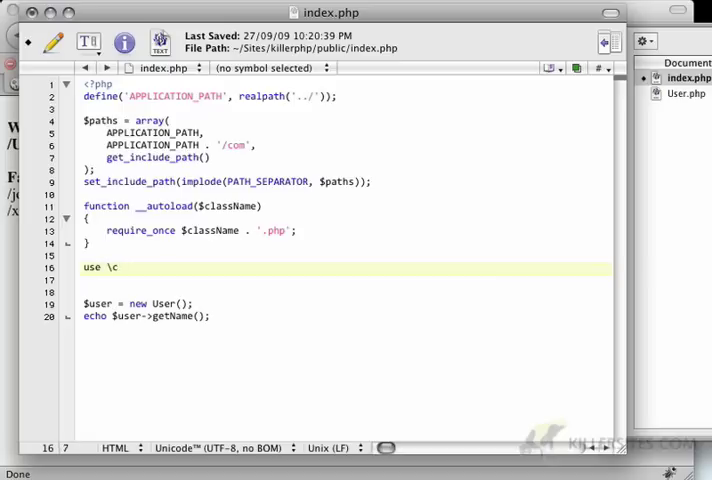
{"action": "type", "text": "om\\killerphp\\models as Model"}
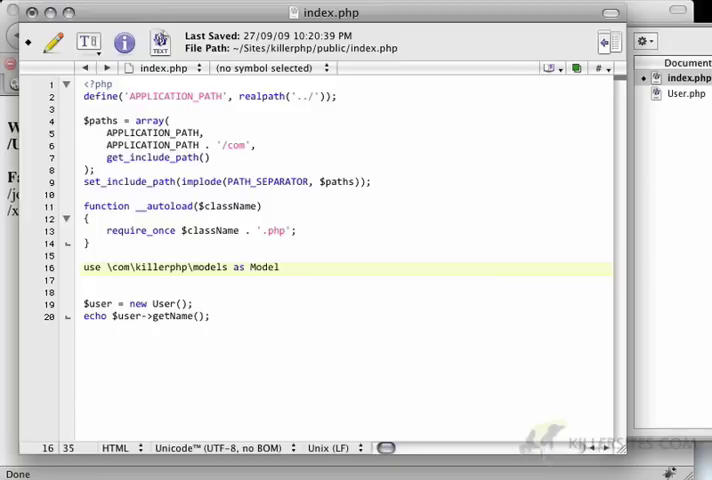
{"action": "type", "text": "s;"}
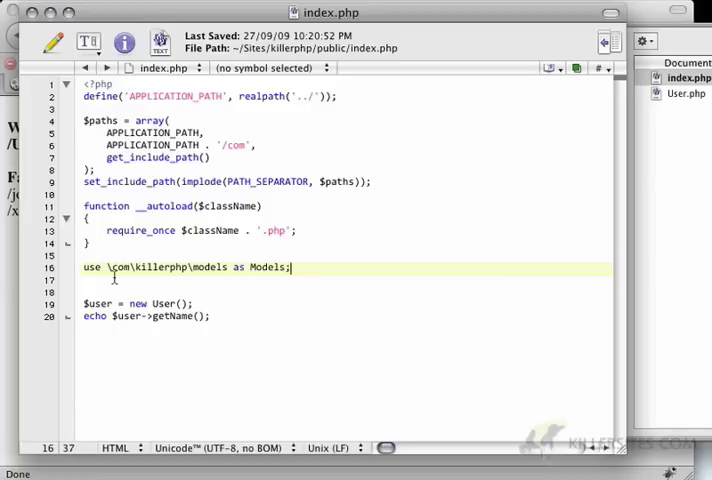
{"action": "mouse_move", "coordinate": [314, 289]}
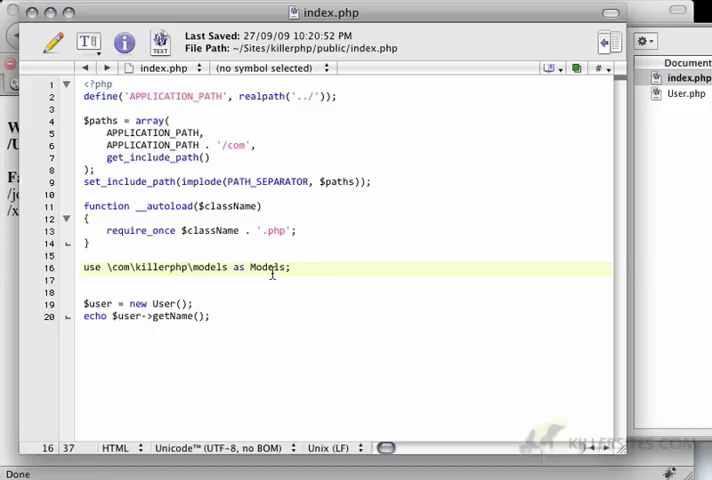
{"action": "double_click", "coordinate": [268, 267]}
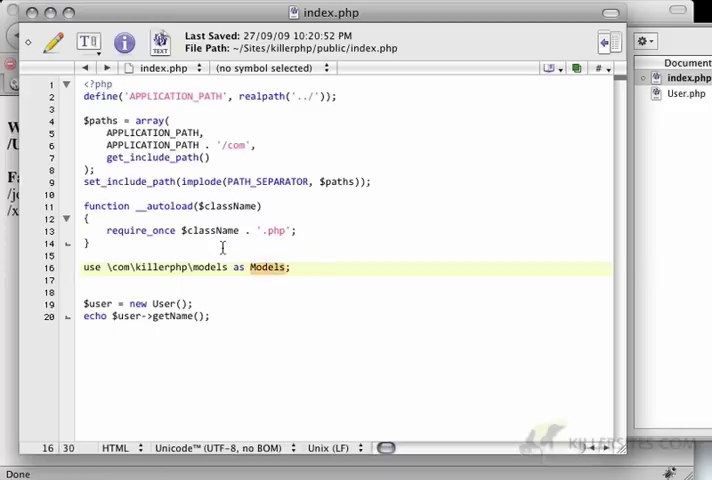
{"action": "mouse_move", "coordinate": [266, 267]}
{"action": "type", "text": "//"}
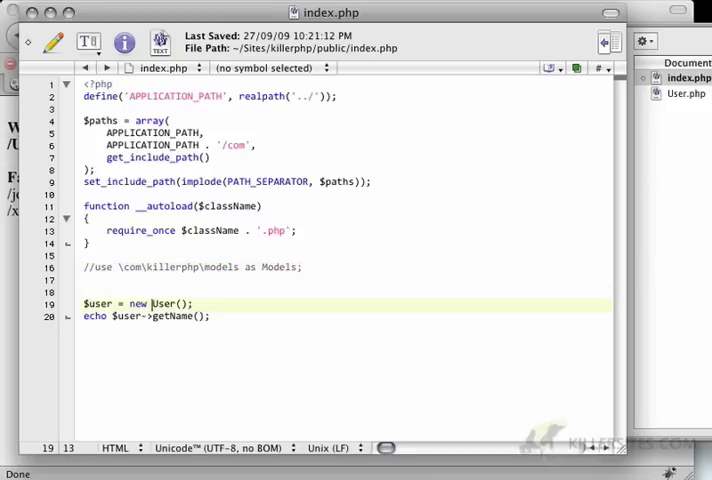
- Change the User instantiation to the fully qualified \com\killerphp\models\User()
{"action": "type", "text": "\\com\\killerphp\\"}
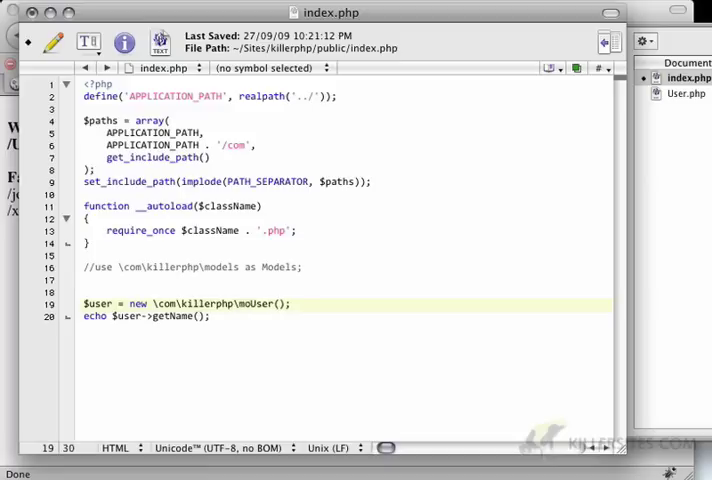
{"action": "type", "text": "models\\User"}
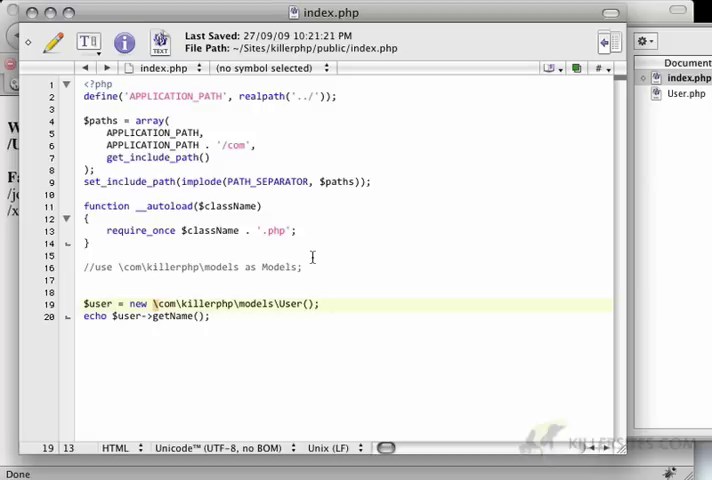
{"action": "mouse_move", "coordinate": [314, 262]}
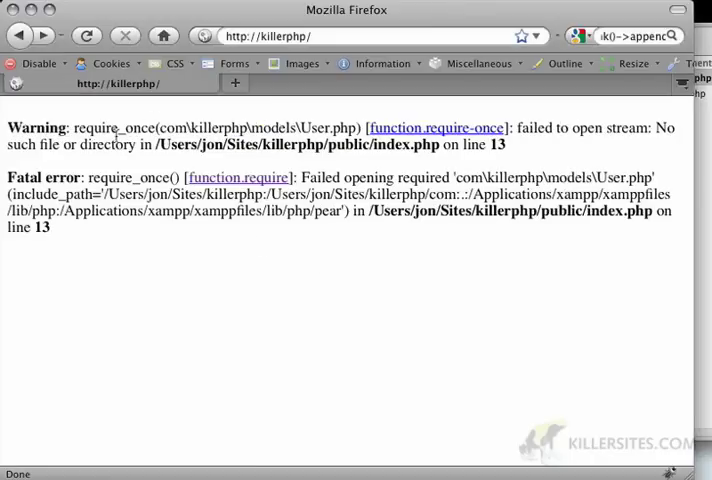
{"action": "mouse_move", "coordinate": [168, 130]}
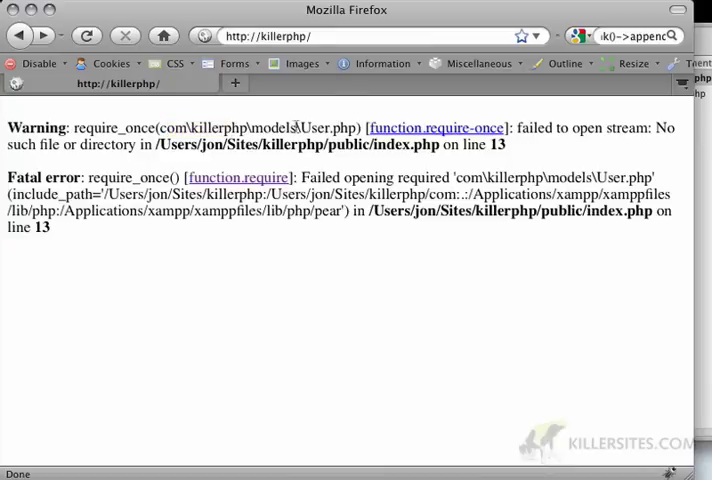
{"action": "mouse_move", "coordinate": [225, 222]}
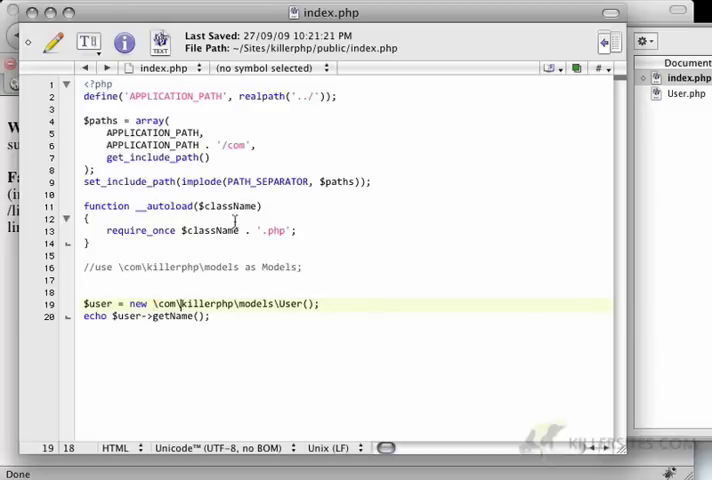
- Add $filename = str_replace('\\', '/', $className) . '.php'; and make require_once load $filename
{"action": "left_click", "coordinate": [240, 219]}
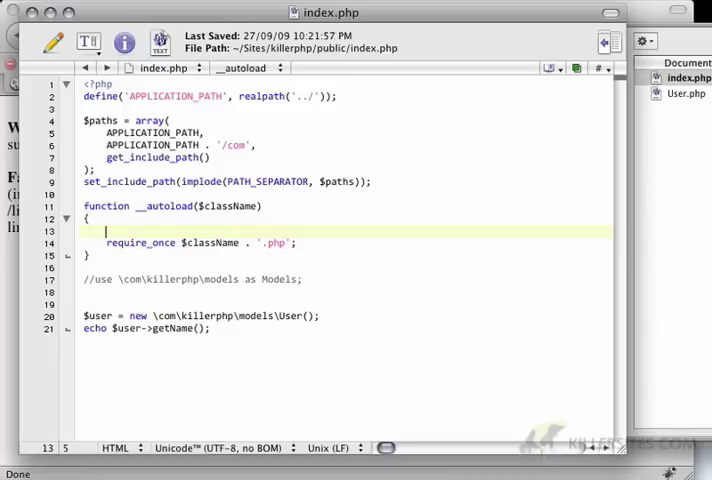
{"action": "type", "text": "$filename"}
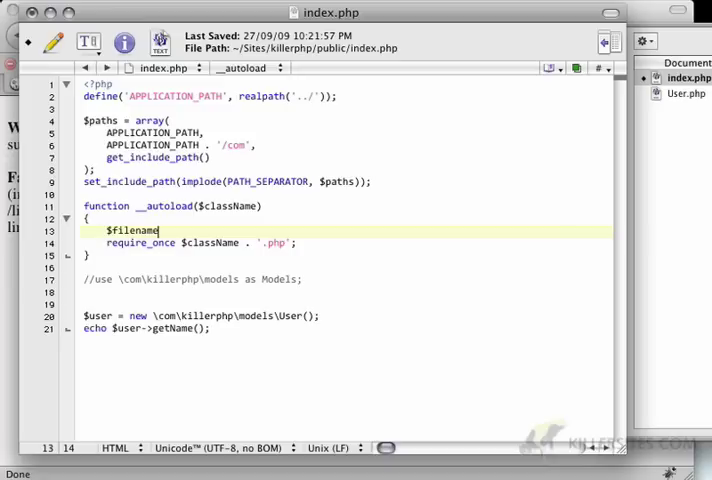
{"action": "type", "text": "= str_re"}
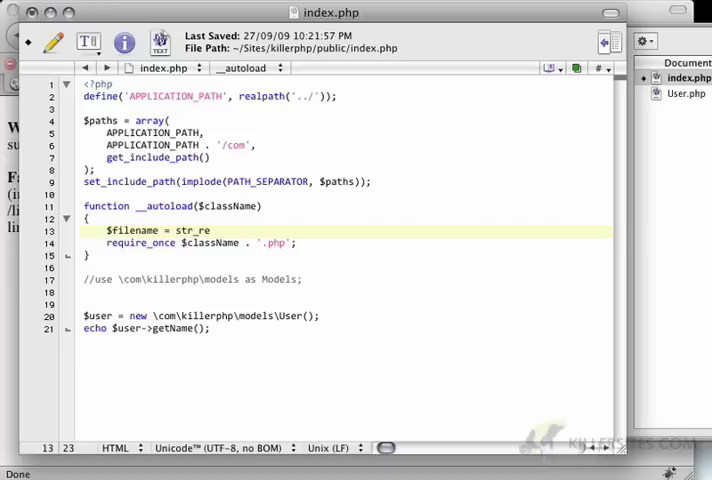
{"action": "type", "text": "place('"}
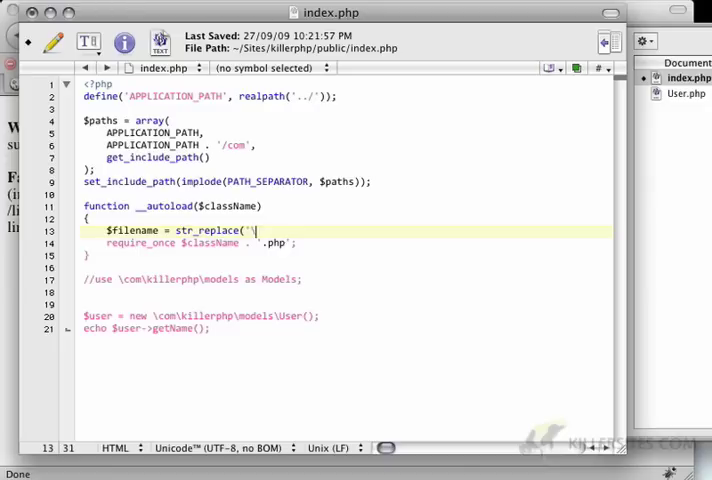
{"action": "type", "text": "\\"}
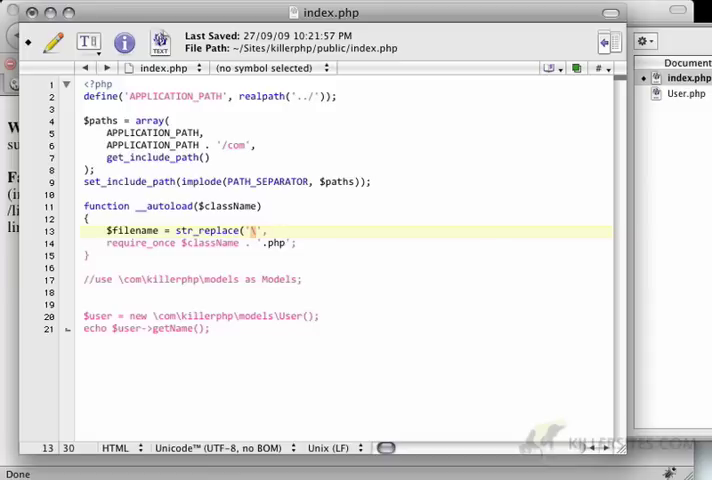
{"action": "type", "text": "\\"}
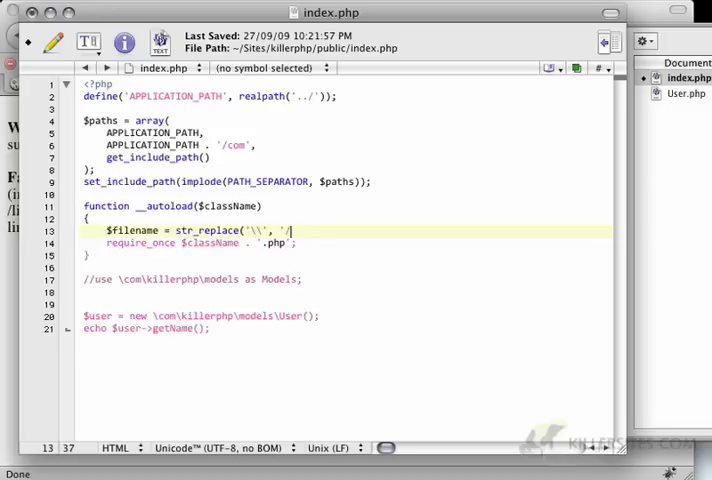
{"action": "type", "text": ", $x"}
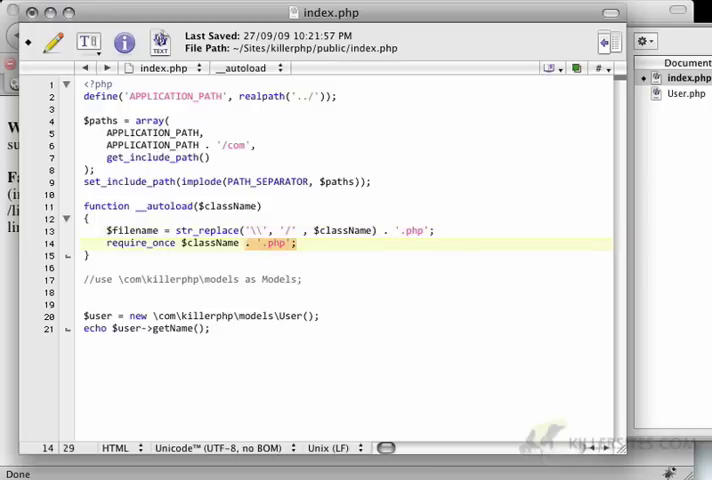
{"action": "type", "text": "$fiel"}
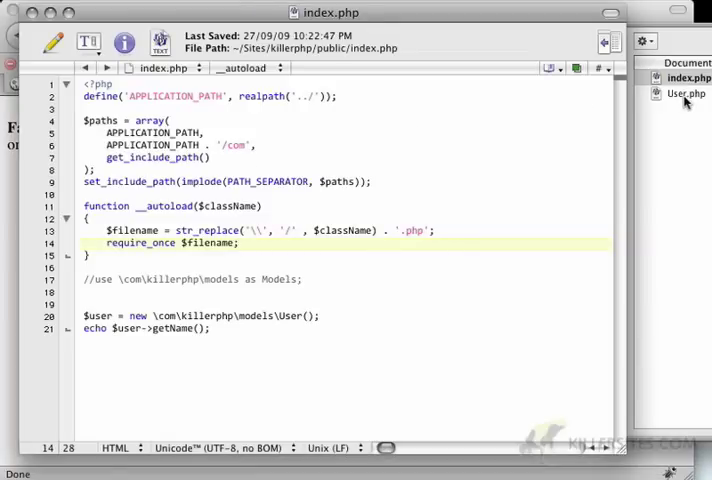
- Open User.php and declare namespace com\killerphp\models on line 2
{"action": "left_click", "coordinate": [682, 93]}
{"action": "type", "text": "name"}
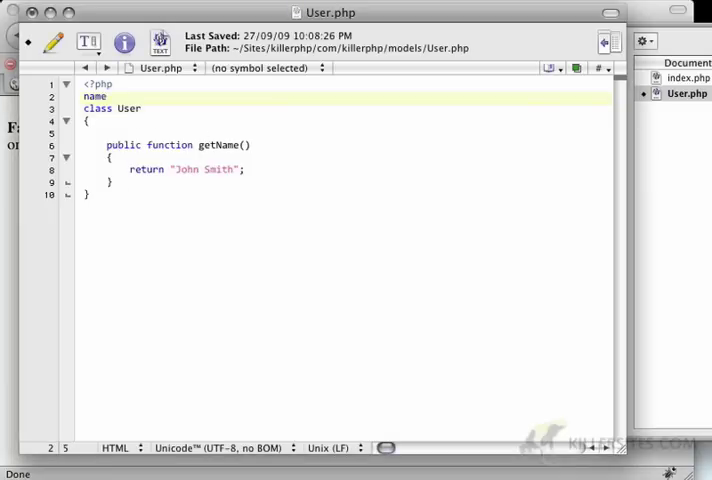
{"action": "type", "text": "space"}
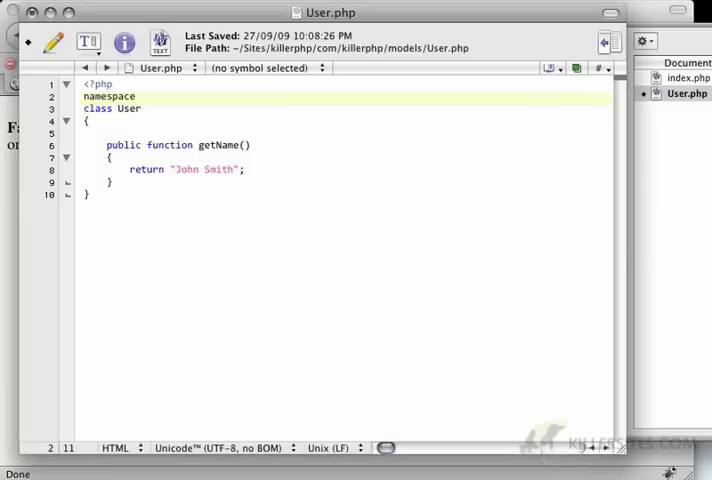
{"action": "type", "text": "com\\k"}
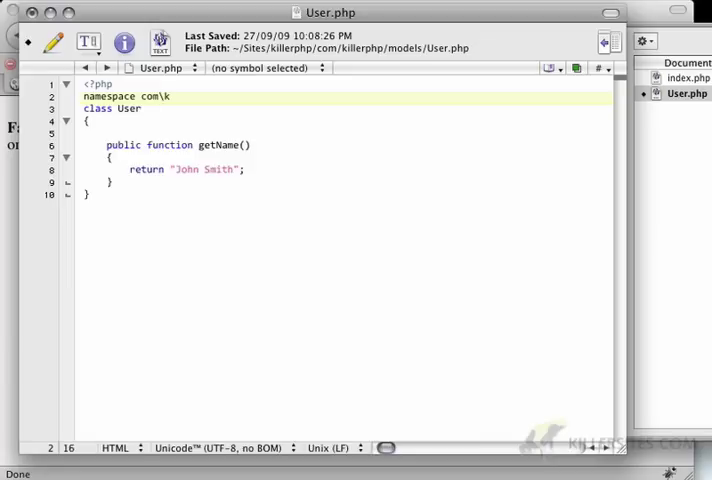
{"action": "type", "text": "illerphp\\mode"}
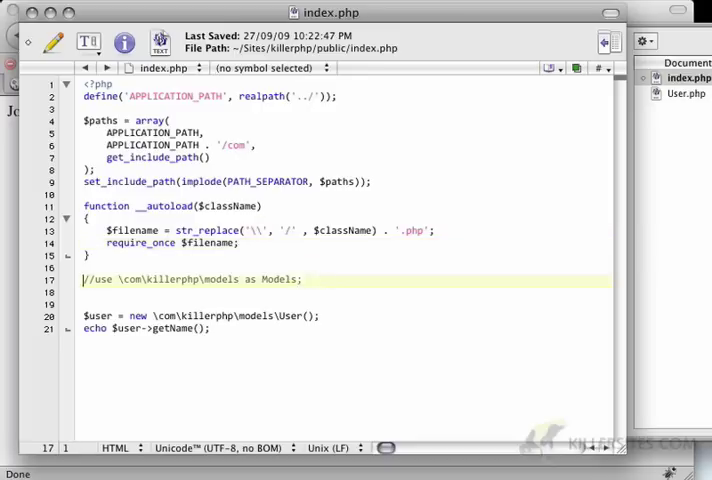
- Browse to com > killerphp in Finder and create a new folder there
{"action": "key", "text": "Delete"}
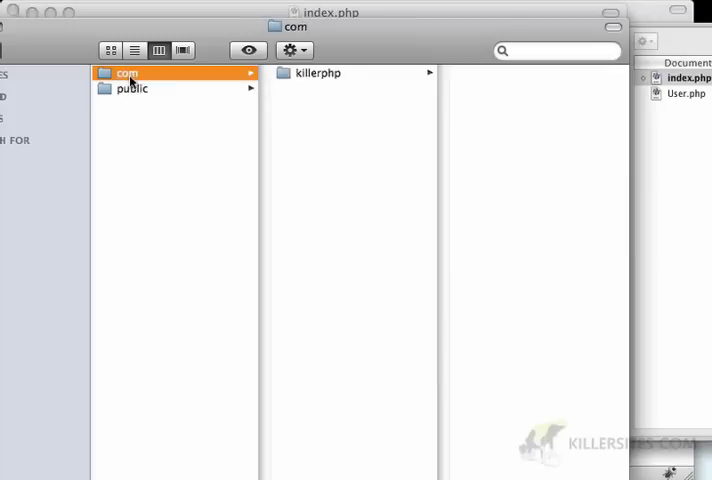
{"action": "left_click", "coordinate": [318, 74]}
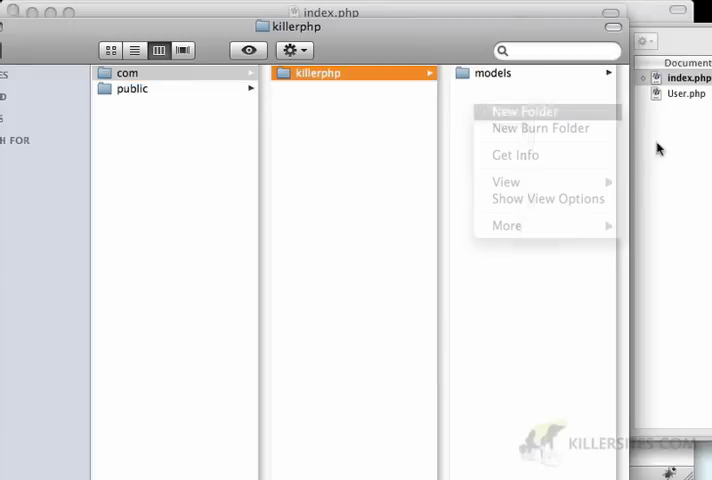
{"action": "left_click", "coordinate": [526, 110]}
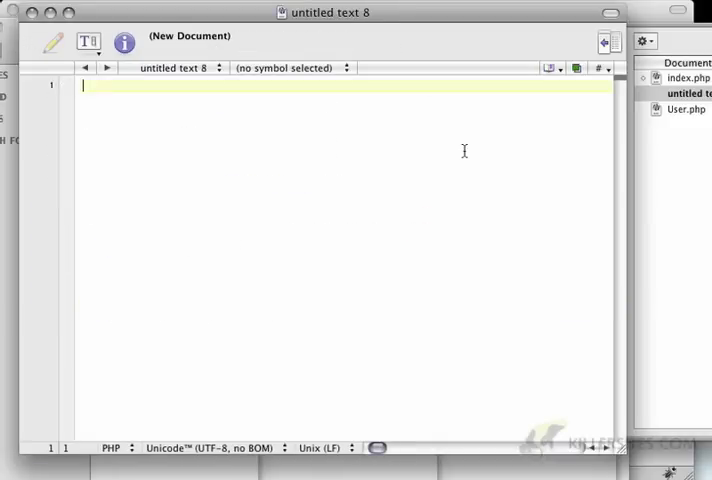
- Start the document with <?php and save it as Test.php in com/killerphp/controllers
{"action": "type", "text": "namespace"}
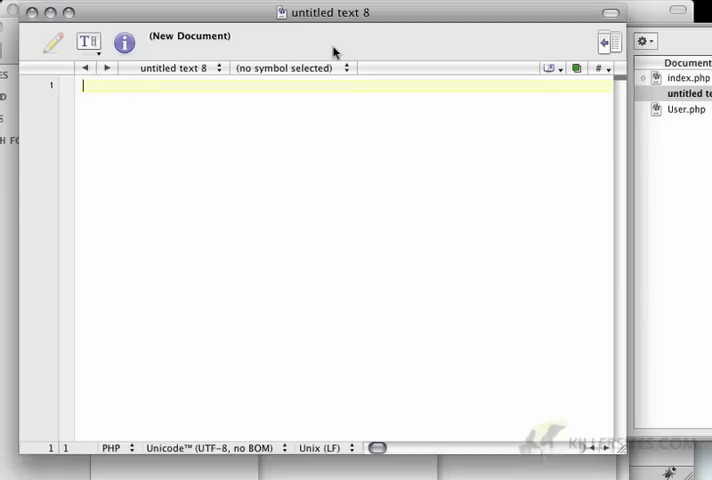
{"action": "type", "text": "<?php"}
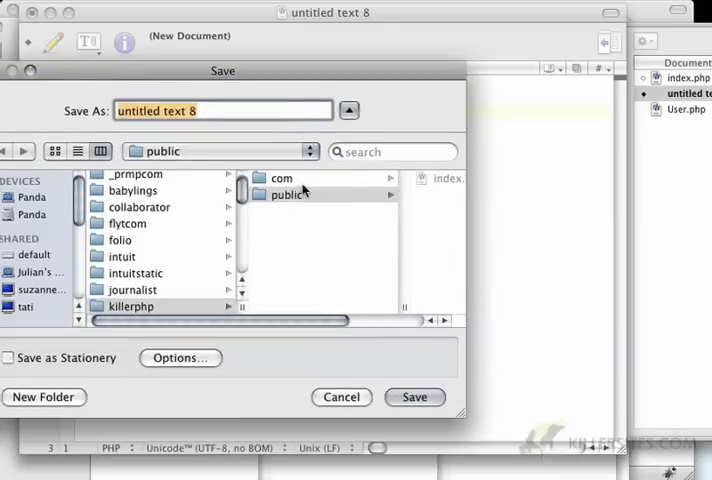
{"action": "double_click", "coordinate": [131, 306]}
{"action": "type", "text": "T"}
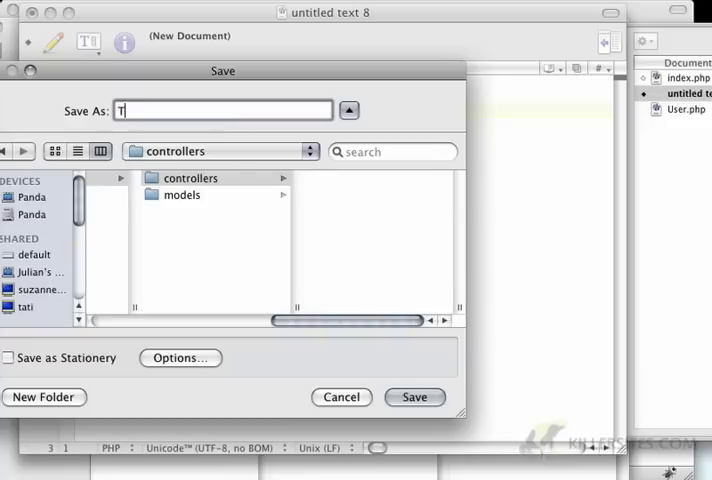
{"action": "type", "text": "est.php"}
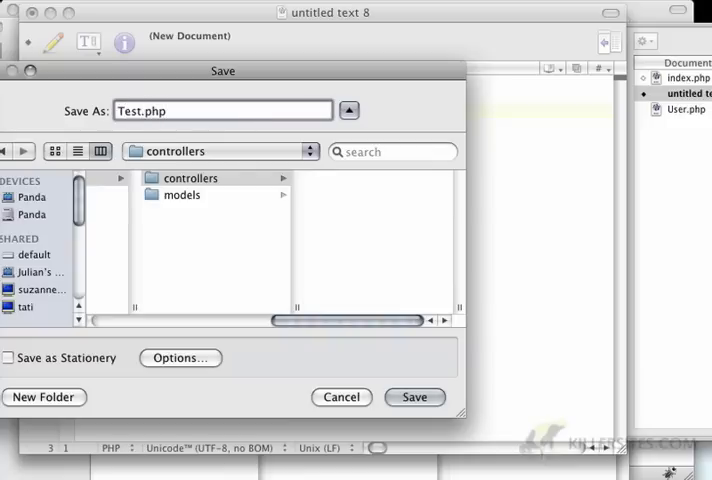
{"action": "left_click", "coordinate": [414, 397]}
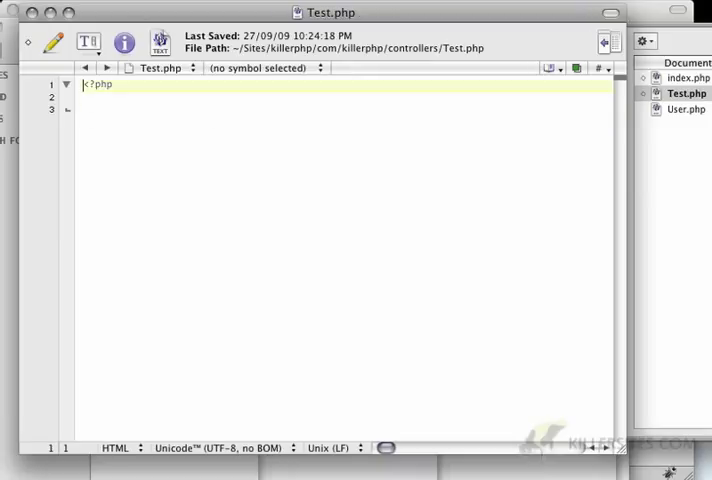
- Declare namespace com\killerphp\controllers and begin a Test class
{"action": "type", "text": "namesp"}
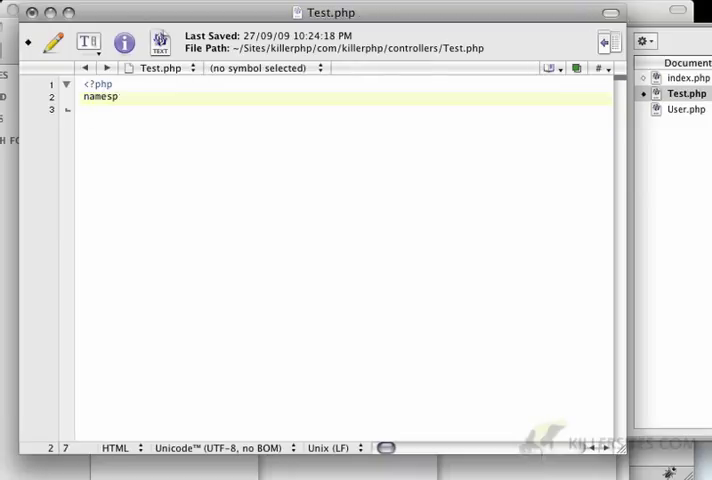
{"action": "type", "text": "ace com"}
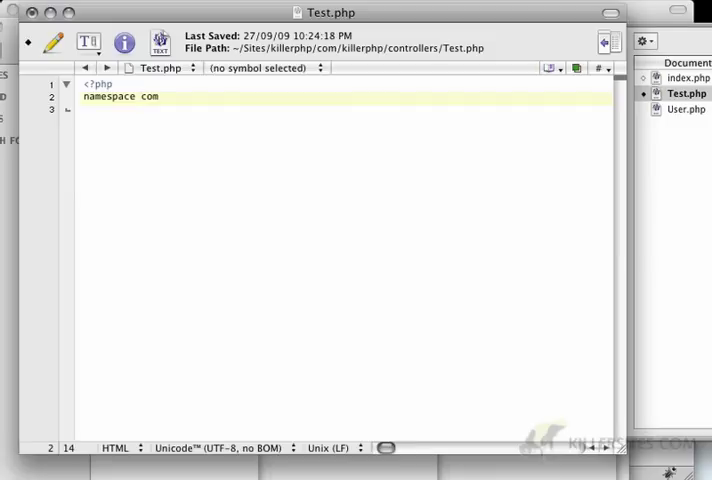
{"action": "type", "text": "\\ki"}
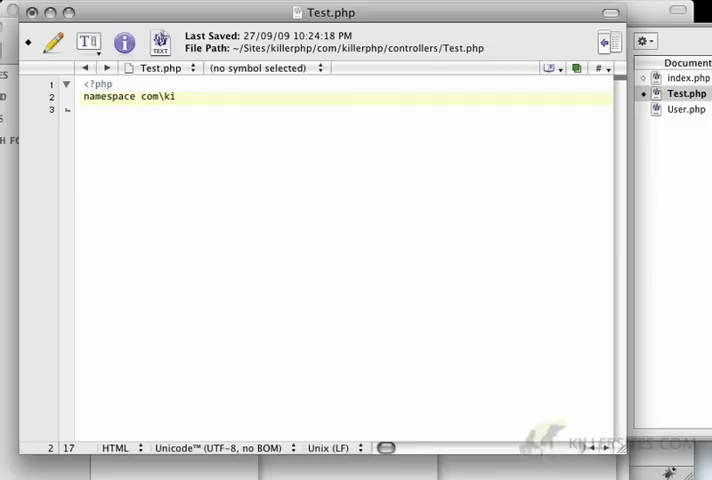
{"action": "type", "text": "llerphp\\"}
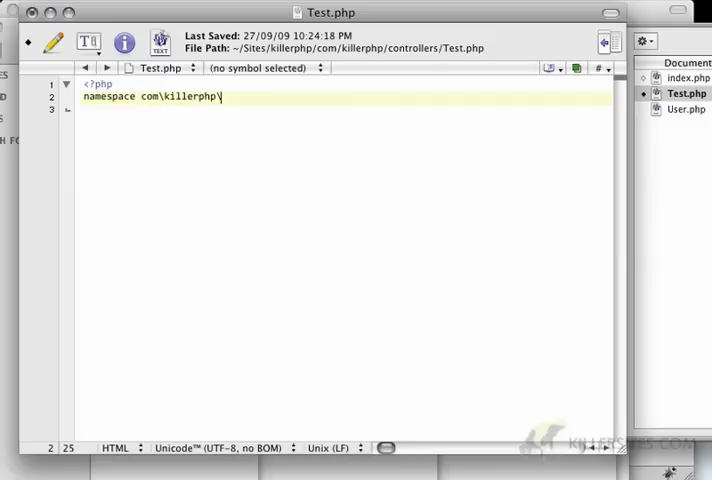
{"action": "type", "text": "controllers;"}
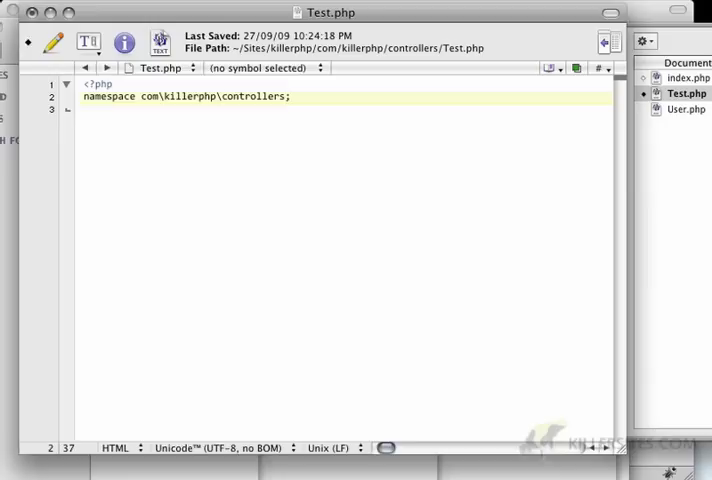
{"action": "type", "text": "c"}
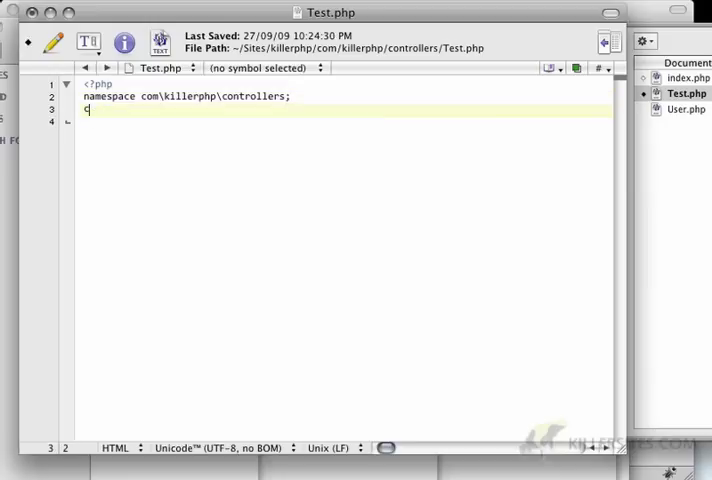
{"action": "type", "text": "class Test"}
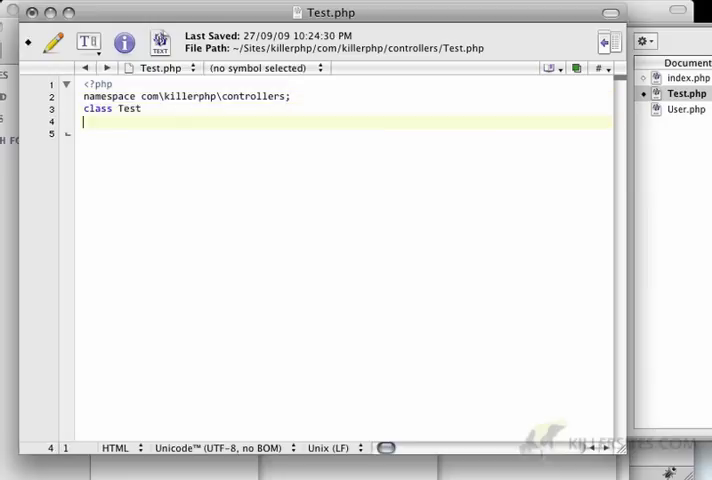
{"action": "type", "text": "{"}
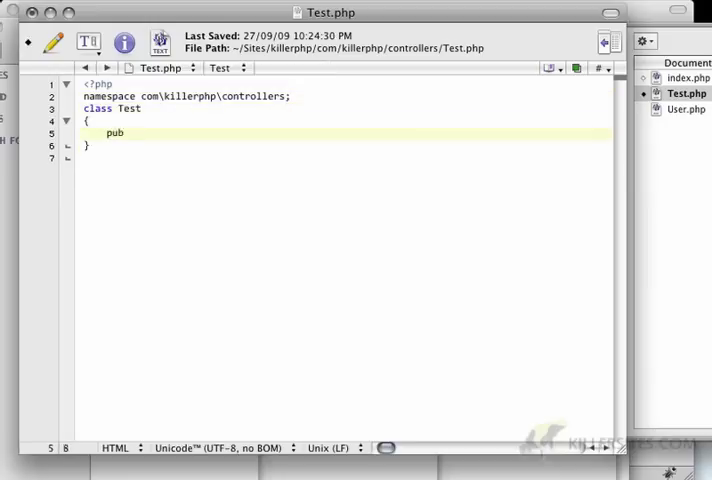
- Add a public __construct() function to the Test class
{"action": "type", "text": "lic function"}
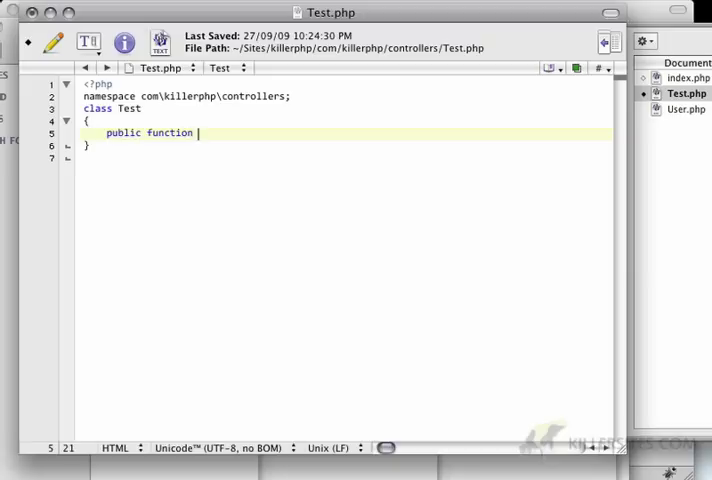
{"action": "type", "text": "__con"}
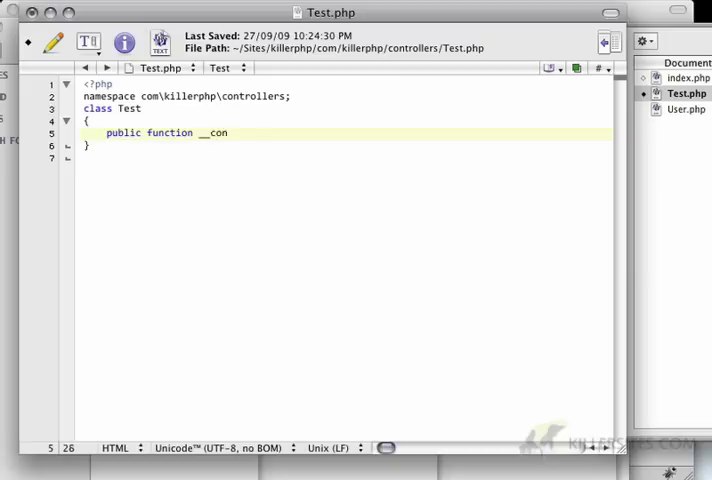
{"action": "type", "text": "struct()"}
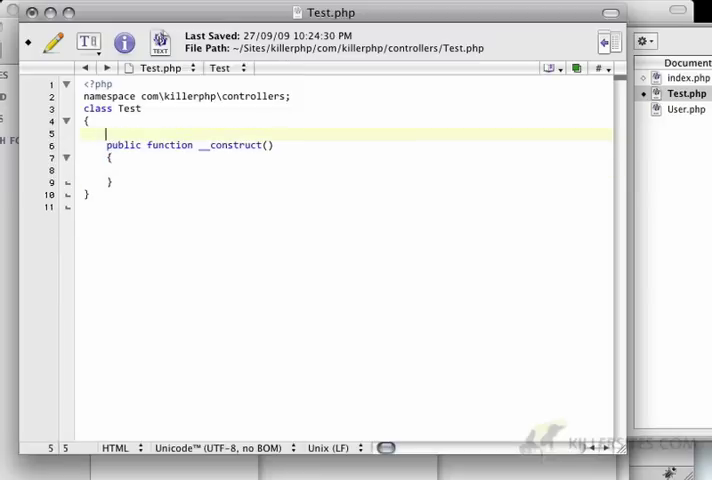
{"action": "type", "text": "public function T"}
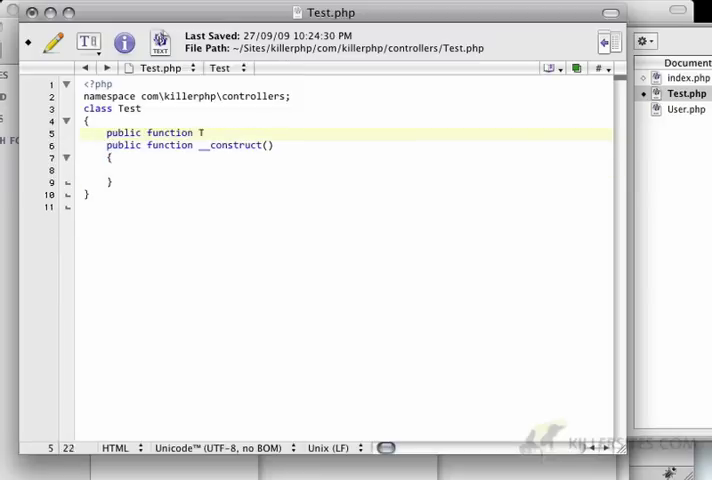
{"action": "type", "text": "est("}
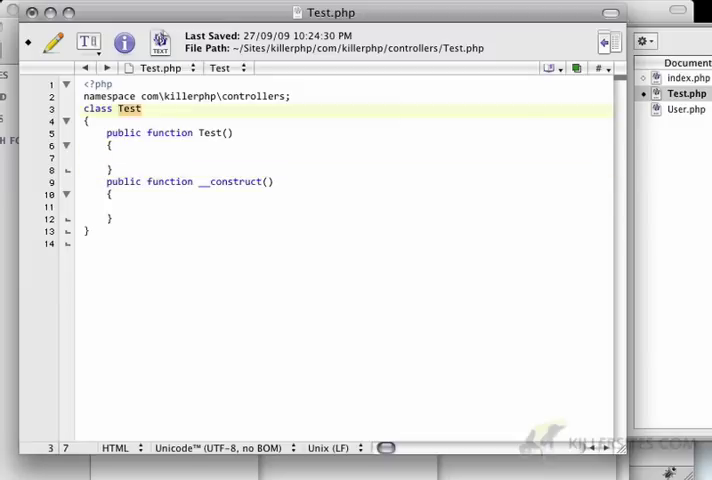
{"action": "double_click", "coordinate": [234, 181]}
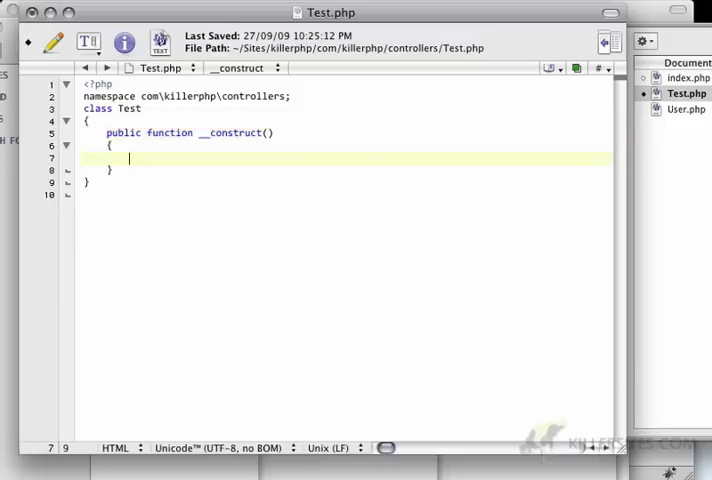
- Make the constructor echo "I'm a test class in controllers!"
{"action": "type", "text": "echo \"I'm"}
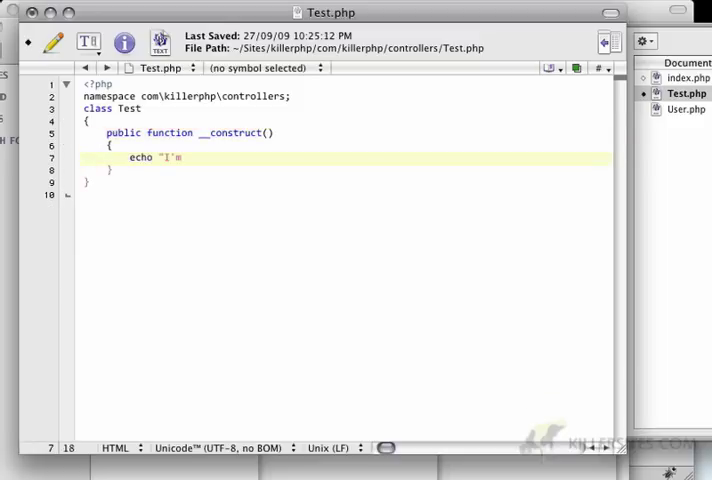
{"action": "type", "text": "a test"}
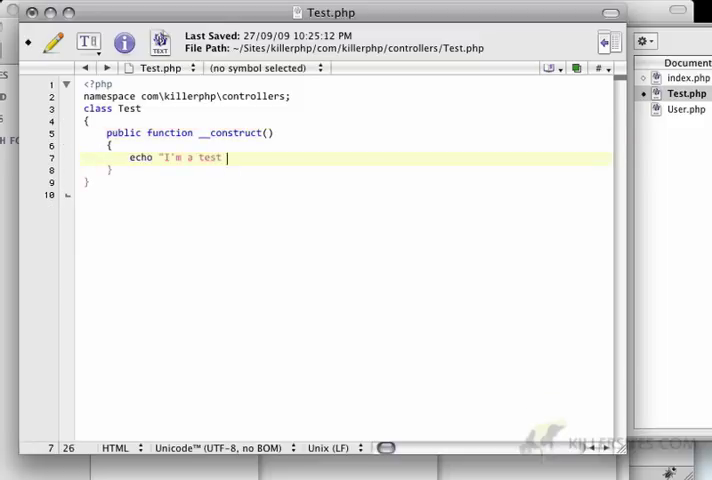
{"action": "type", "text": "class in controllers\";"}
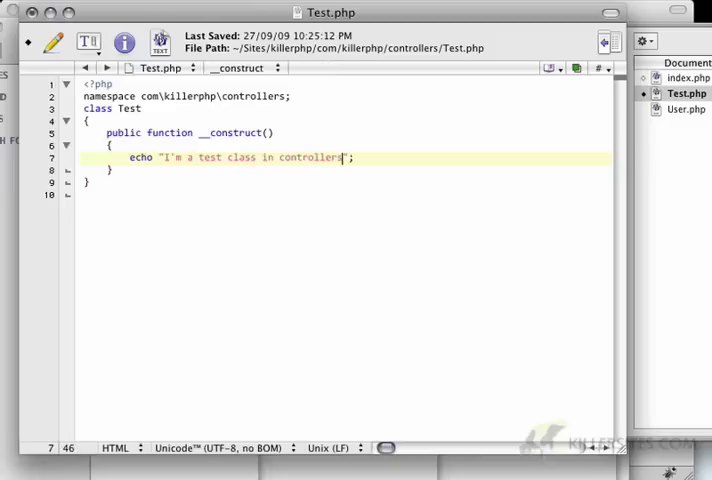
{"action": "type", "text": "!"}
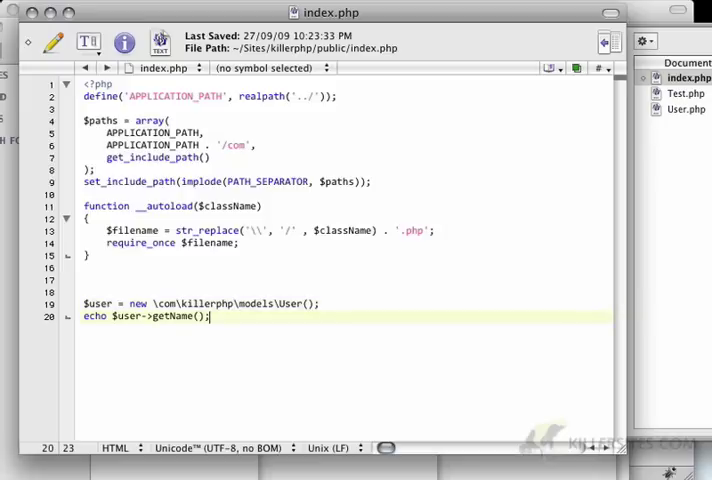
- Append echo "<br/>"; and new Test(); to the end of index.php
{"action": "type", "text": "echo \"<"}
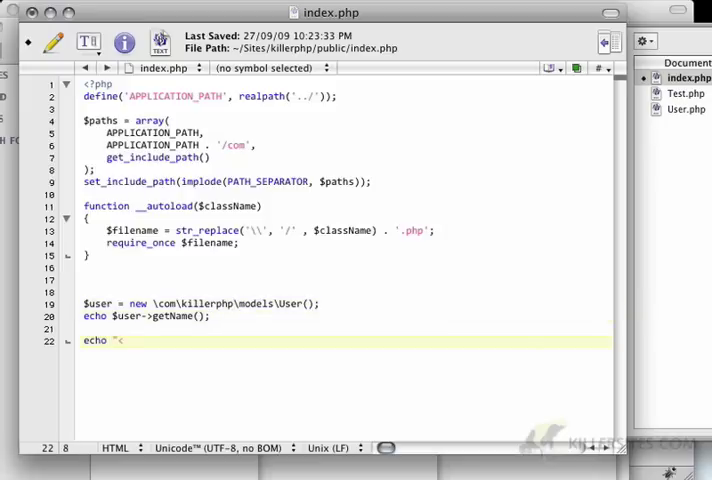
{"action": "type", "text": "br/>\";"}
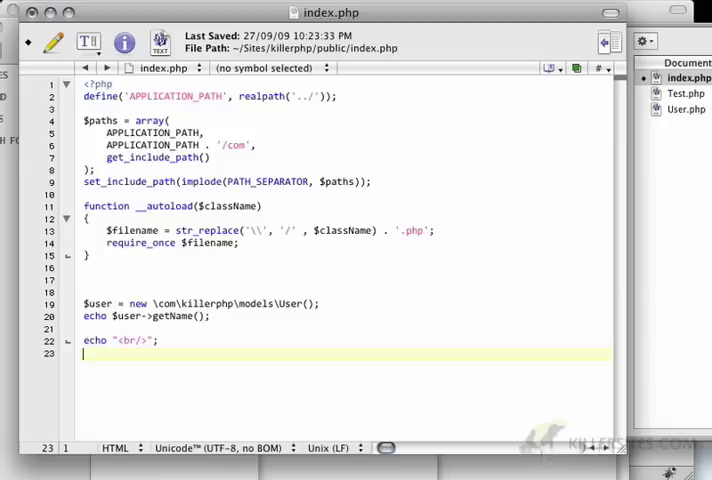
{"action": "type", "text": "new"}
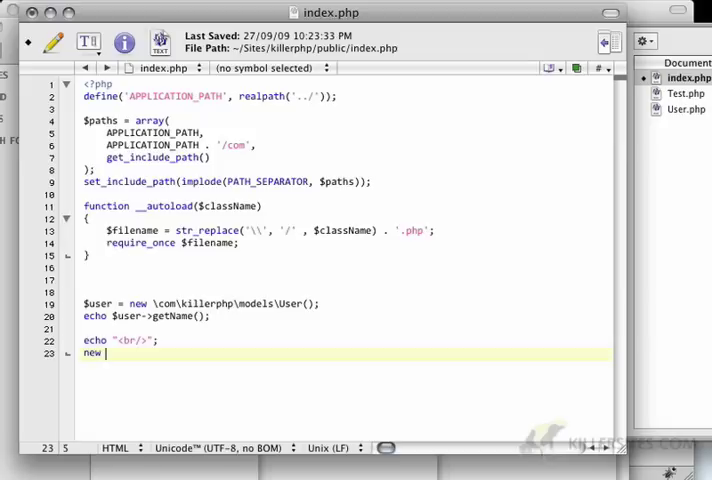
{"action": "type", "text": "Test();"}
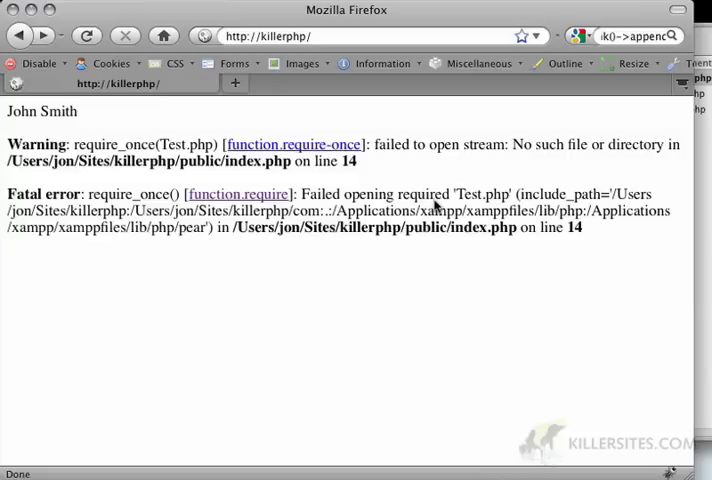
{"action": "mouse_move", "coordinate": [420, 207]}
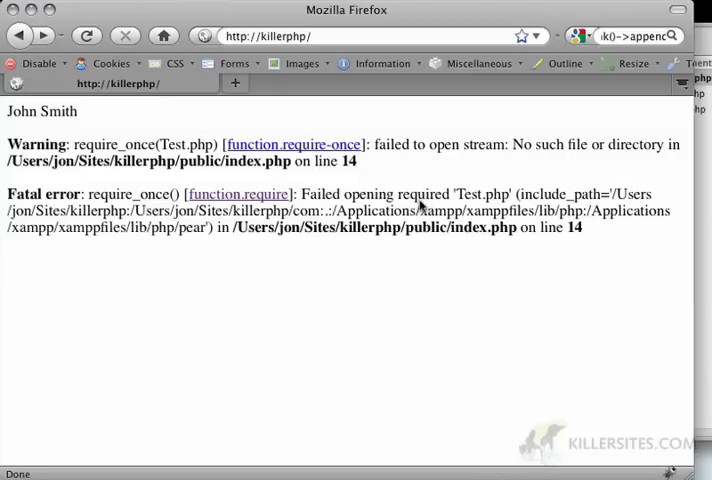
- Select part of the new Test() instantiation in index.php so it can be rewritten
{"action": "left_click_drag", "start_coordinate": [301, 194], "coordinate": [424, 194]}
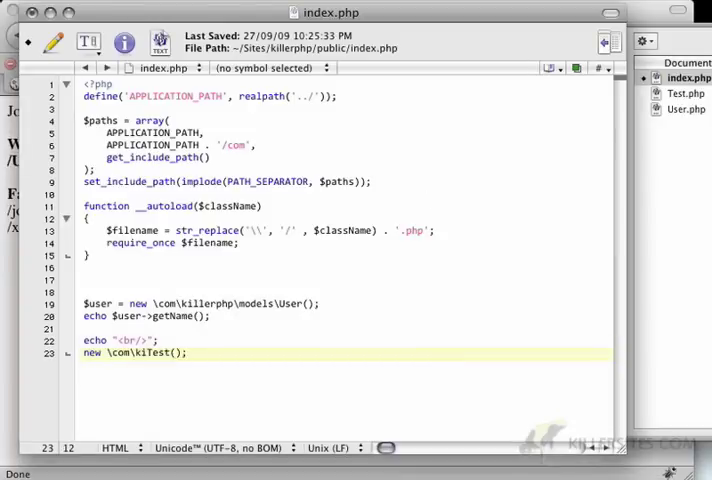
- Complete the Test path as \com\killerphp\controllers\Test, then place the cursor in the User path
{"action": "type", "text": "killerphp"}
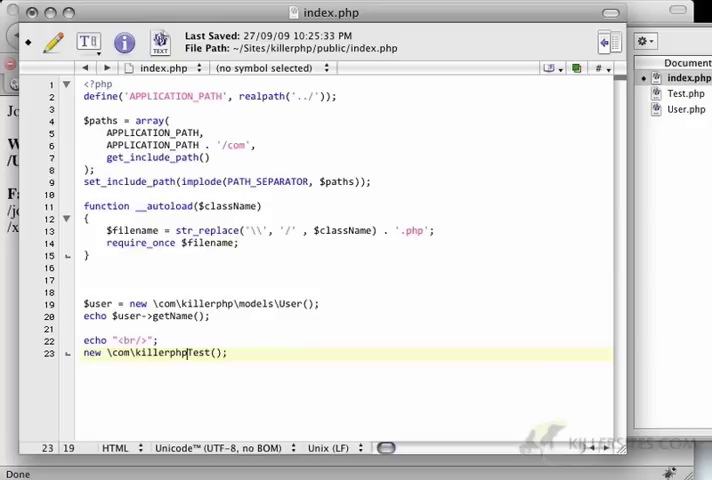
{"action": "type", "text": "controllers\\"}
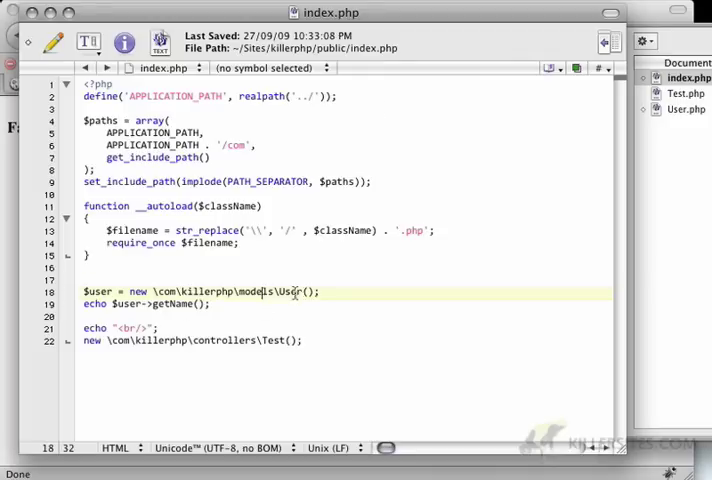
{"action": "left_click", "coordinate": [170, 340]}
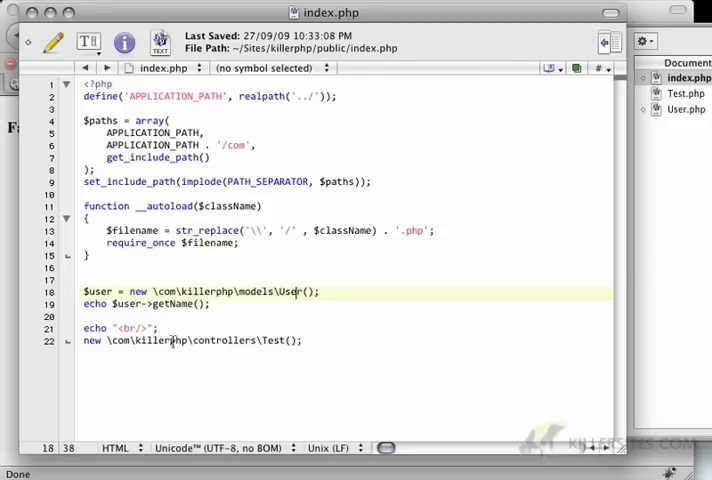
{"action": "left_click", "coordinate": [270, 340]}
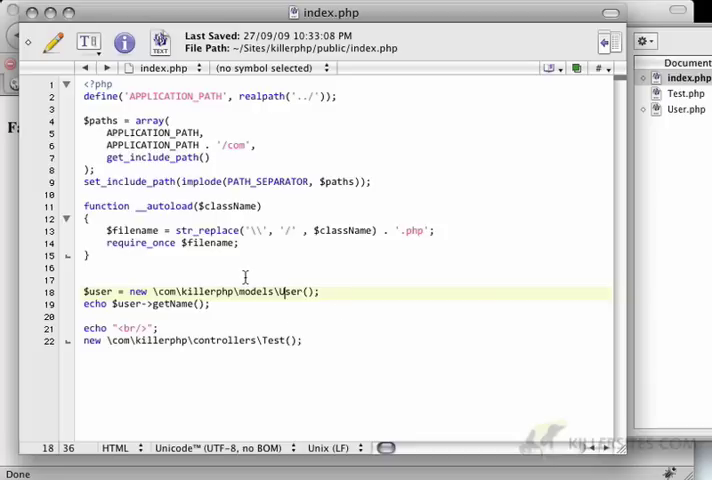
{"action": "mouse_move", "coordinate": [245, 294]}
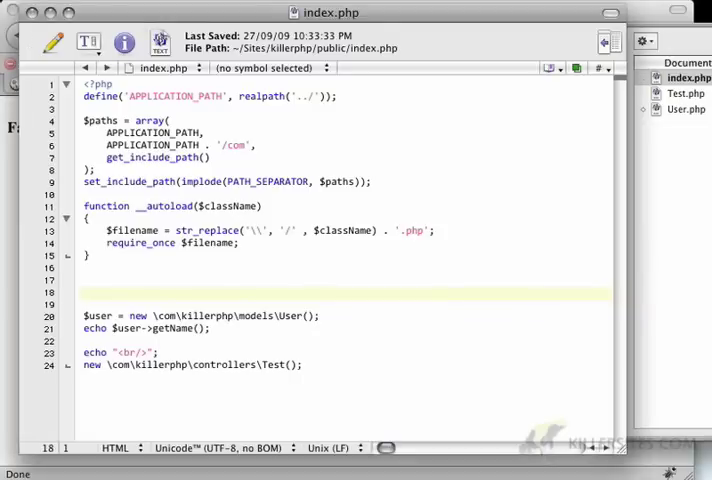
- Write a use \com\killerphp\models; statement above the code
{"action": "type", "text": "use"}
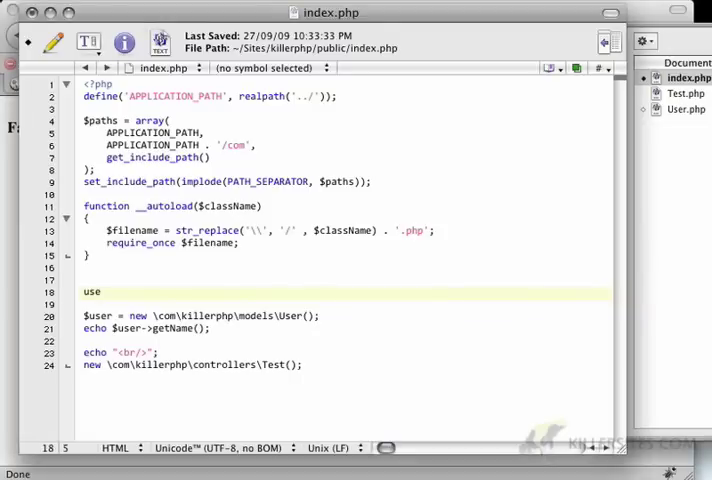
{"action": "type", "text": "\\com"}
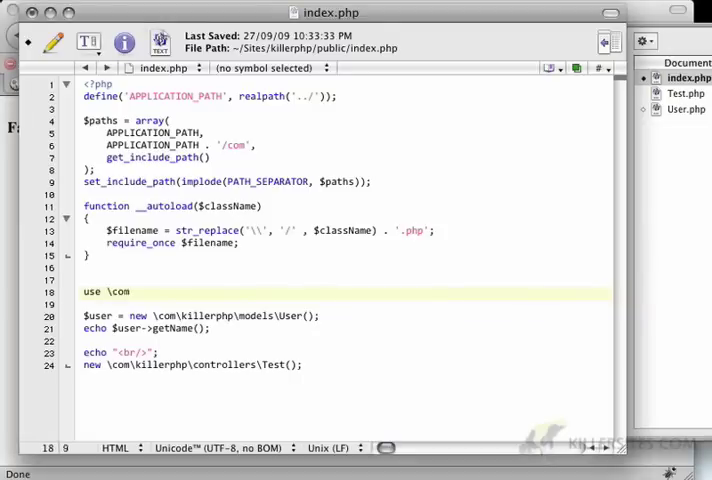
{"action": "type", "text": "\\killerphp"}
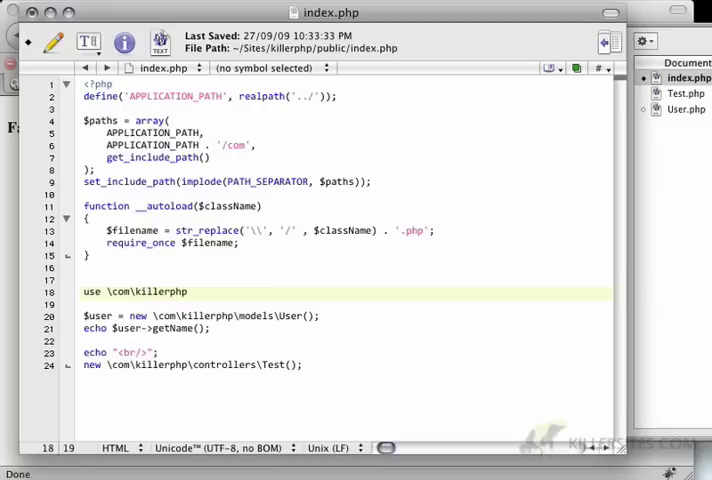
{"action": "type", "text": "\\models"}
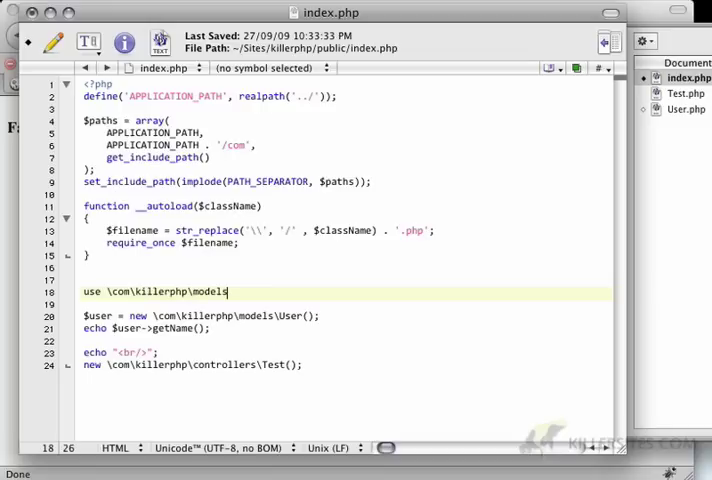
{"action": "type", "text": ";"}
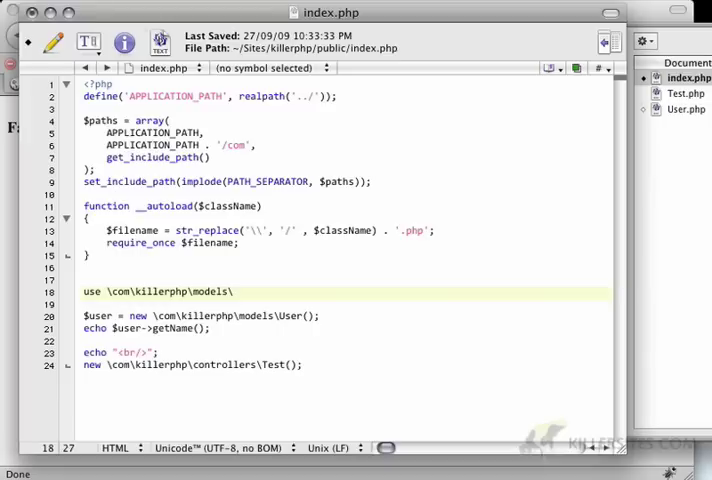
- Add an alias to the use statement and start shortening the User and Test paths with kp
{"action": "type", "text": "as m"}
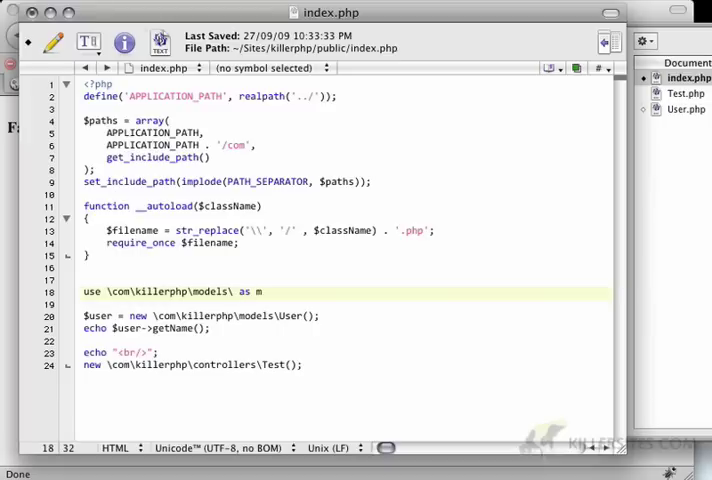
{"action": "type", "text": "dl;"}
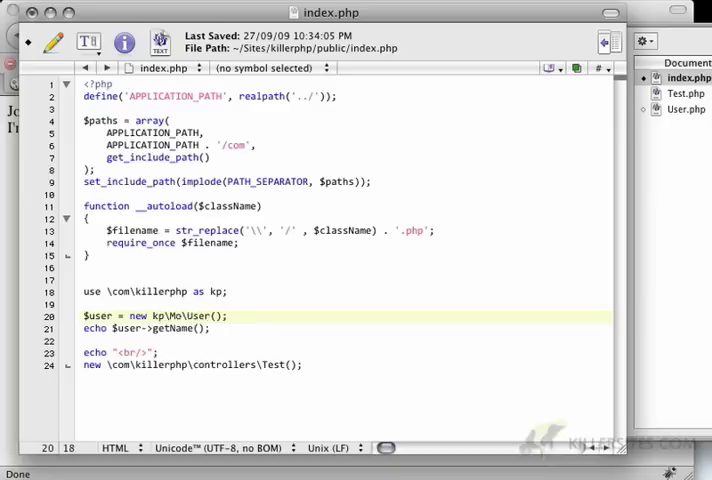
{"action": "type", "text": "Models"}
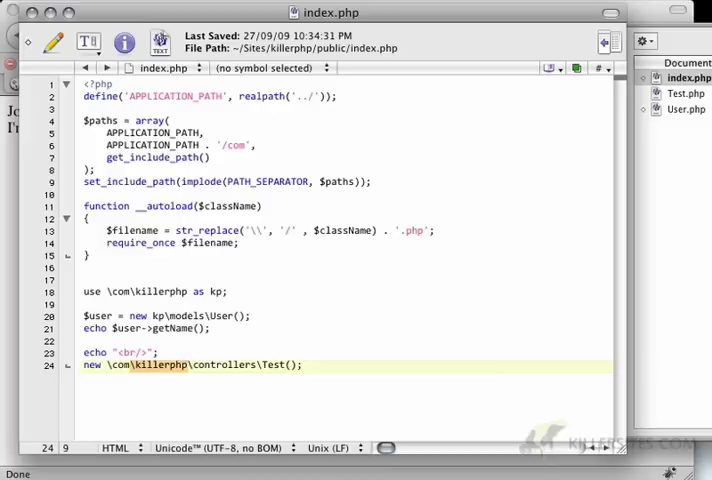
{"action": "type", "text": "k"}
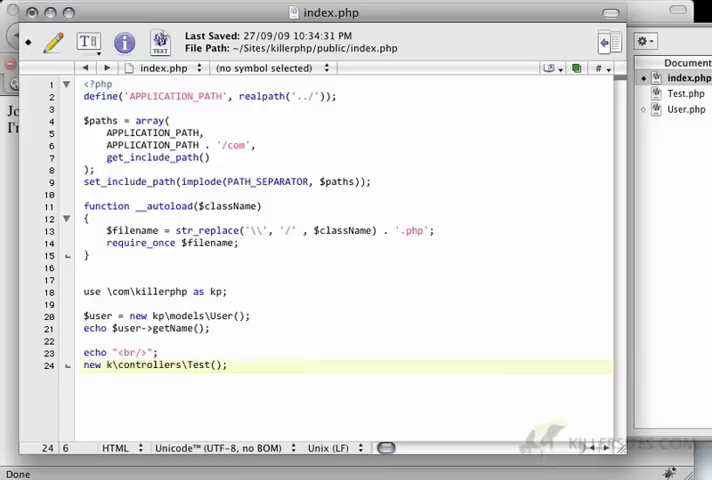